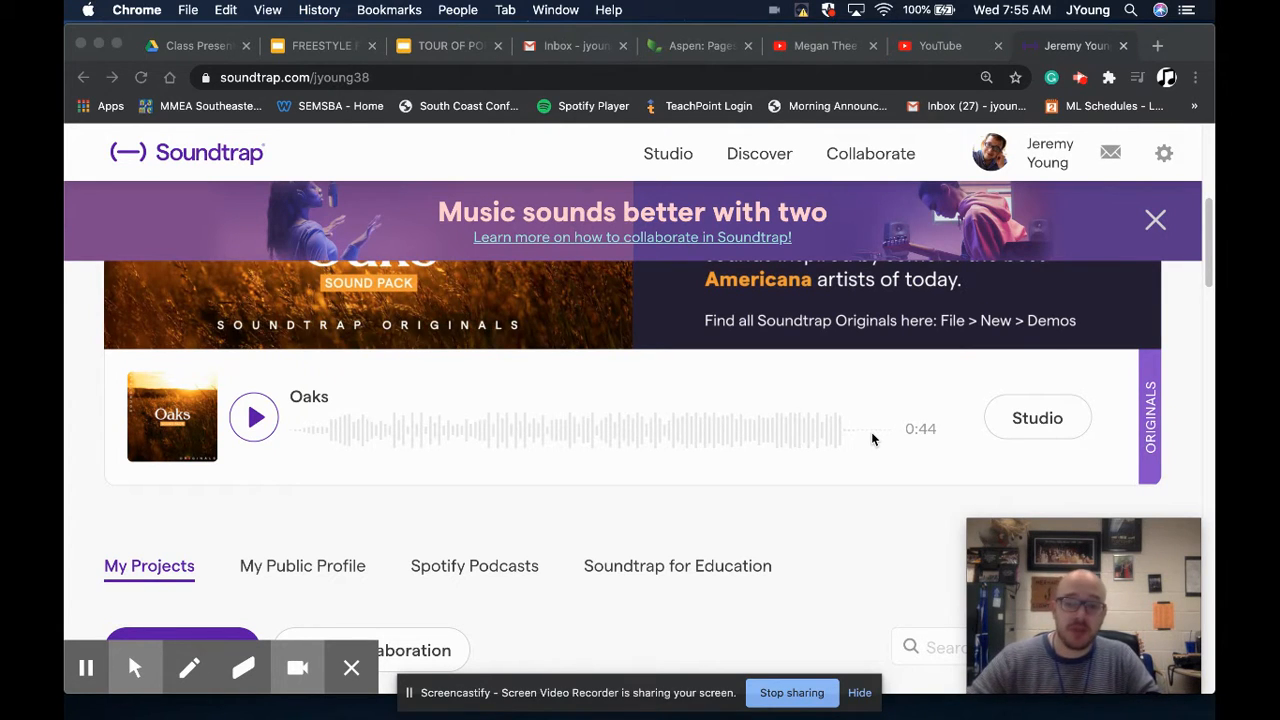
mouse_move(878, 436)
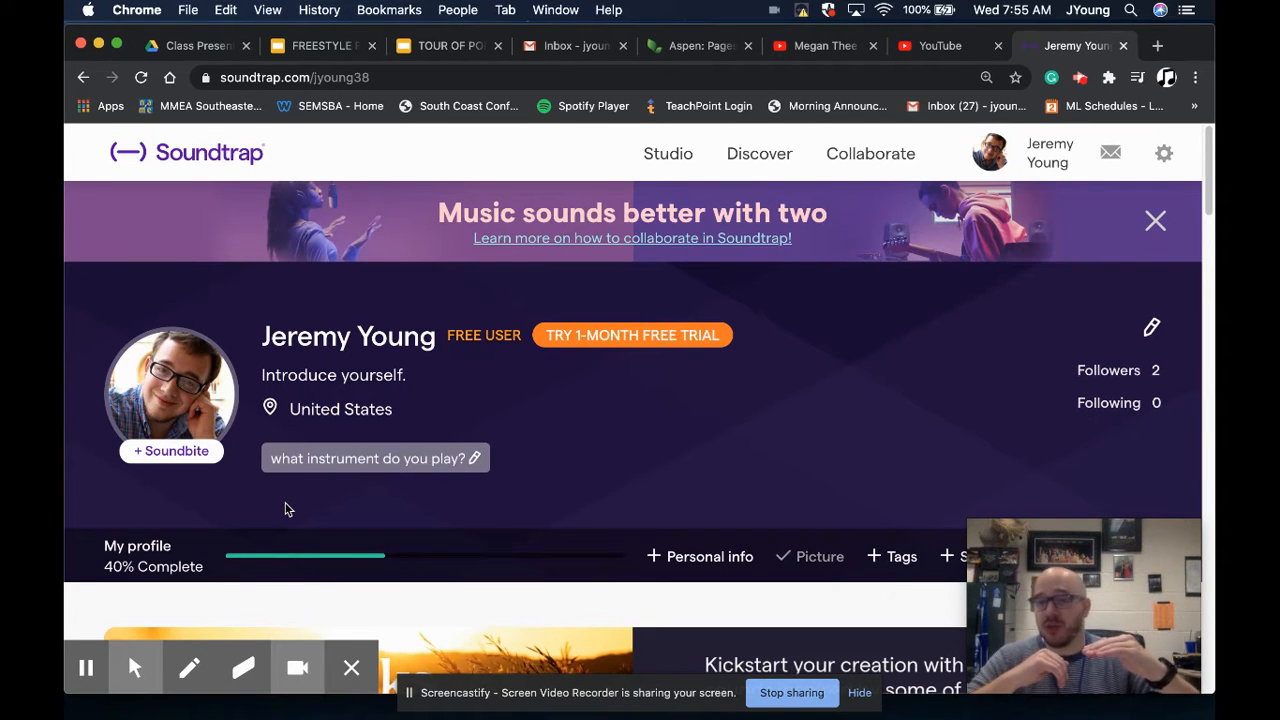
- Enter the studio, dismiss the unsaved-song notice and start a new empty Music project
scroll("down", 3)
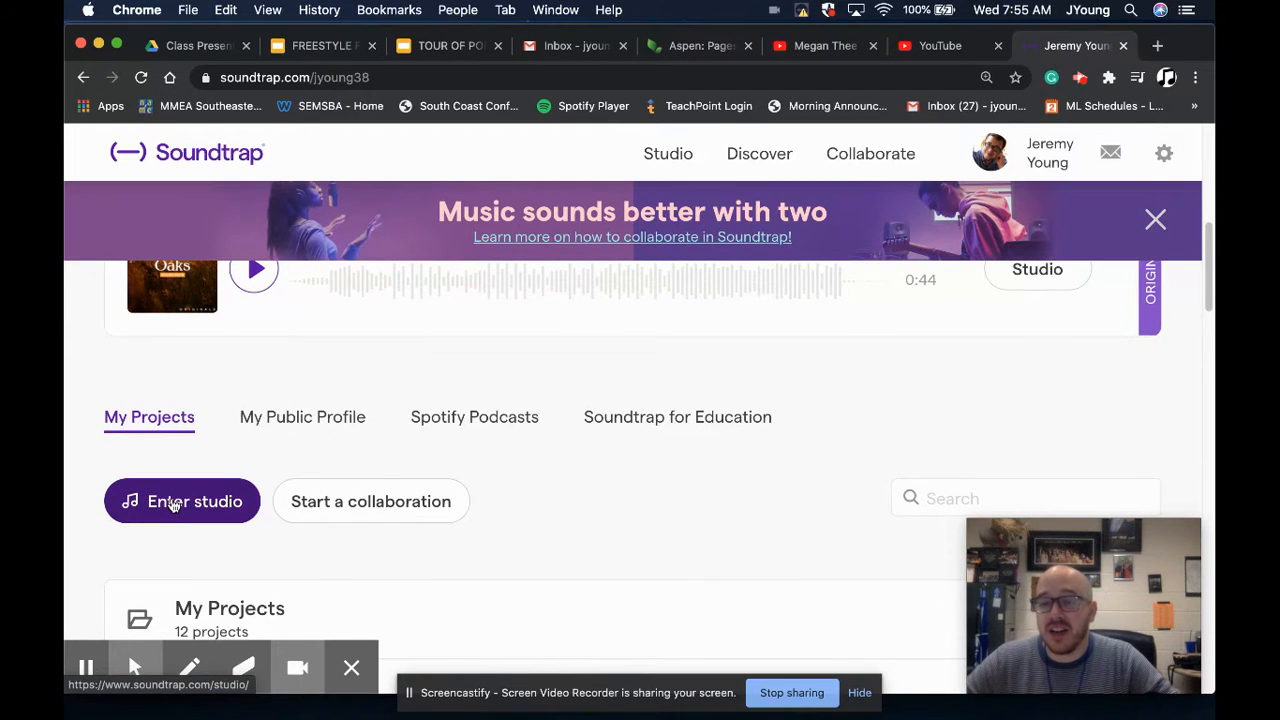
left_click(182, 500)
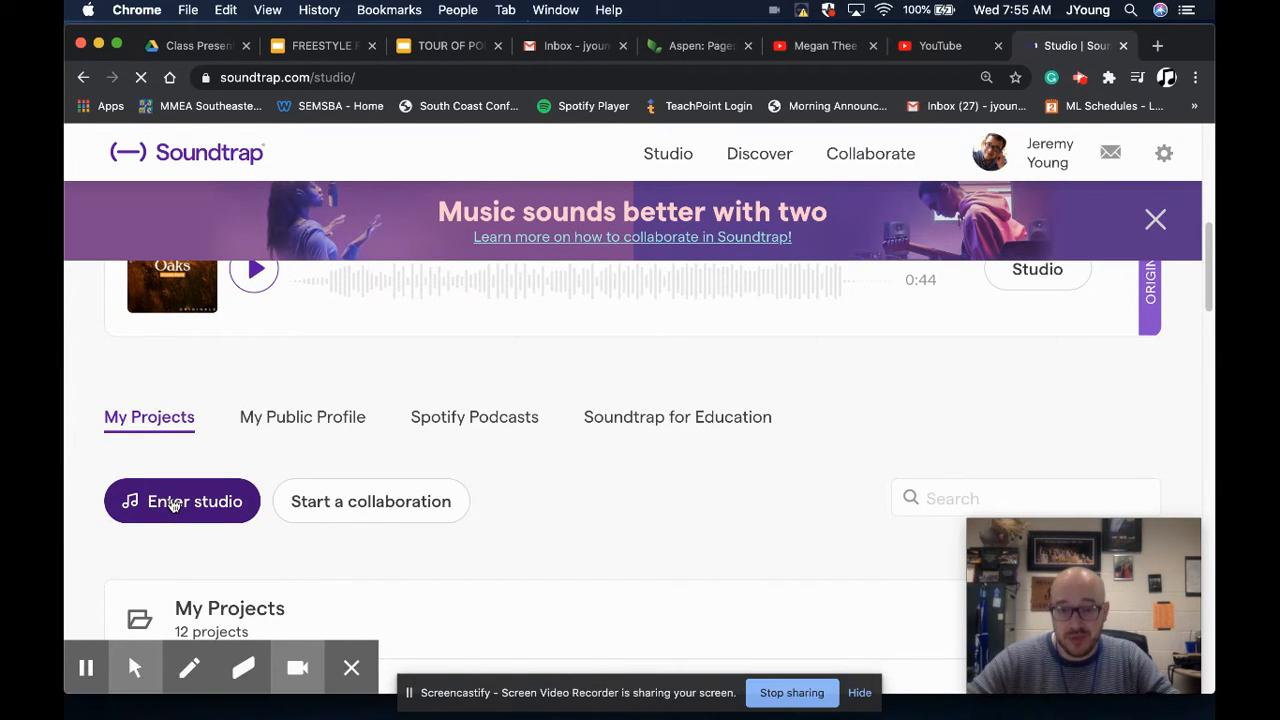
left_click(182, 500)
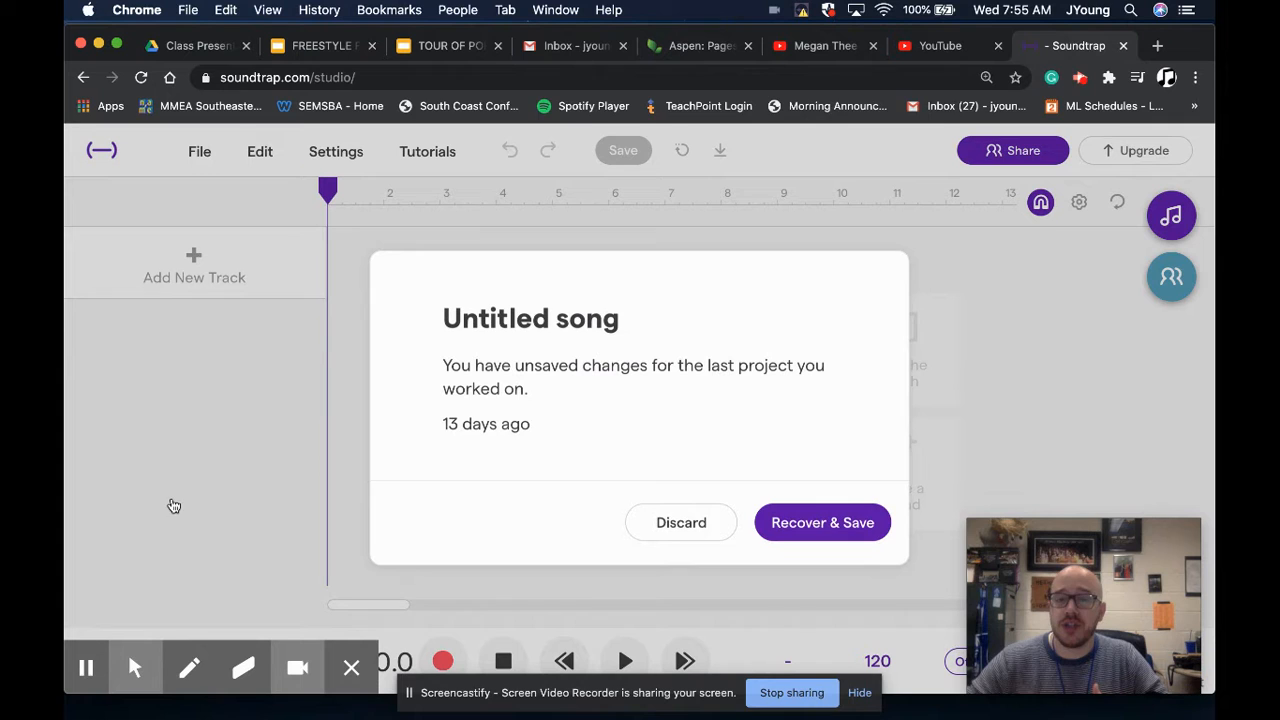
left_click(680, 522)
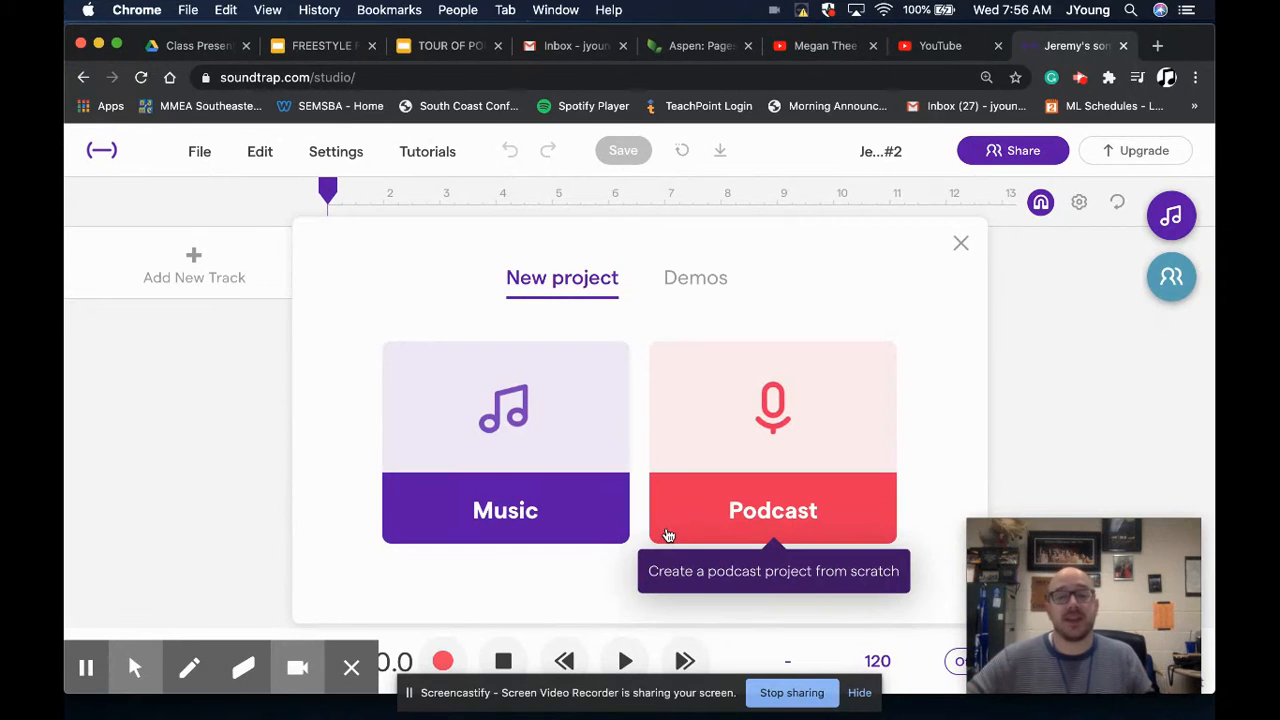
mouse_move(532, 404)
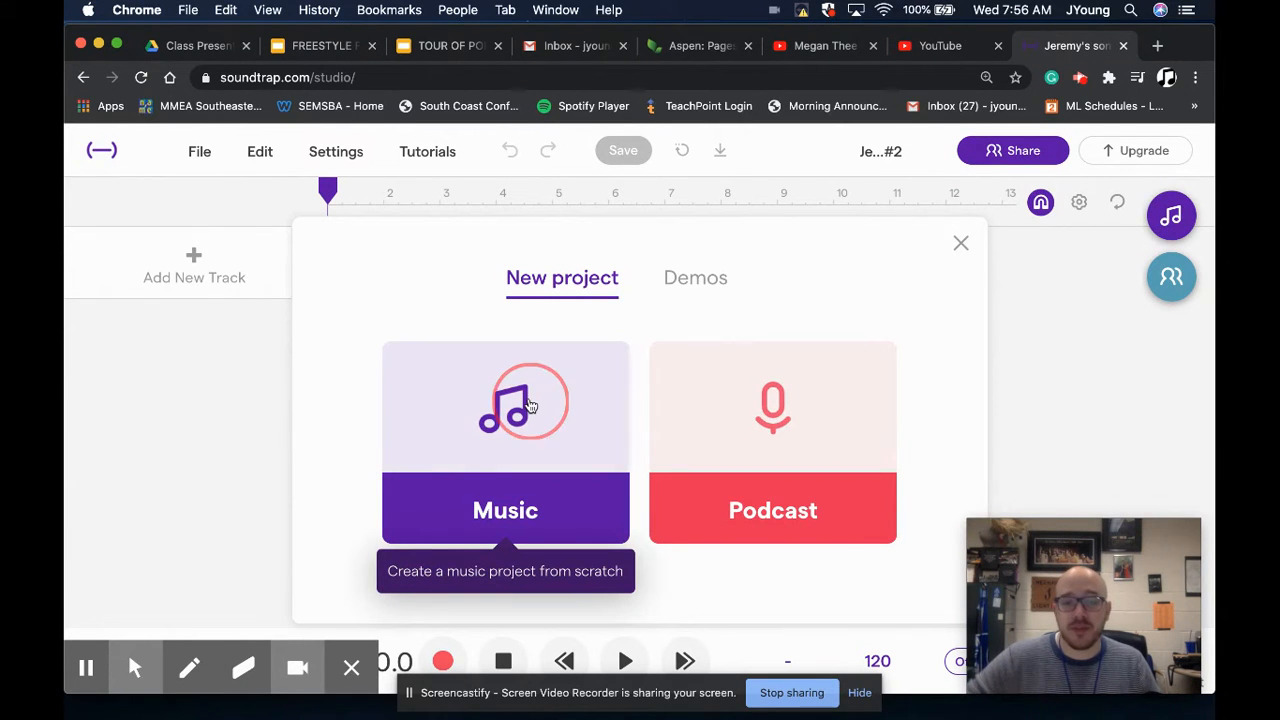
left_click(504, 444)
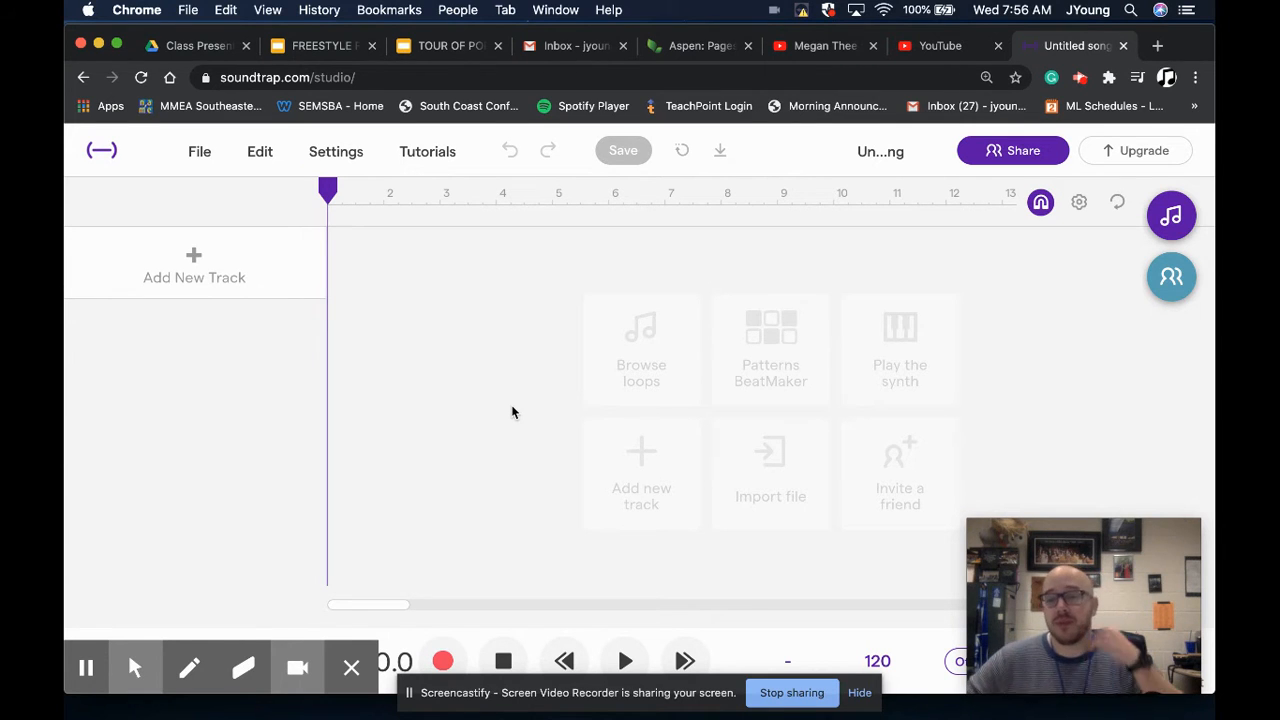
mouse_move(640, 356)
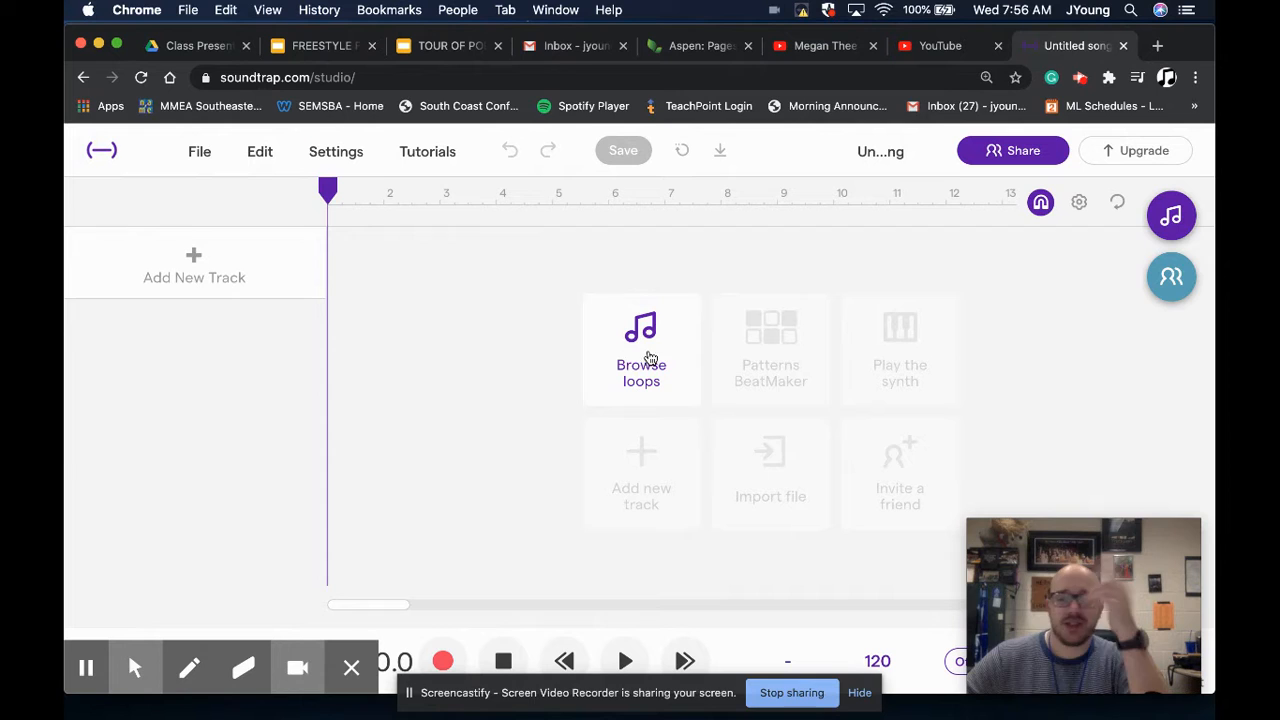
mouse_move(652, 364)
type("Beats")
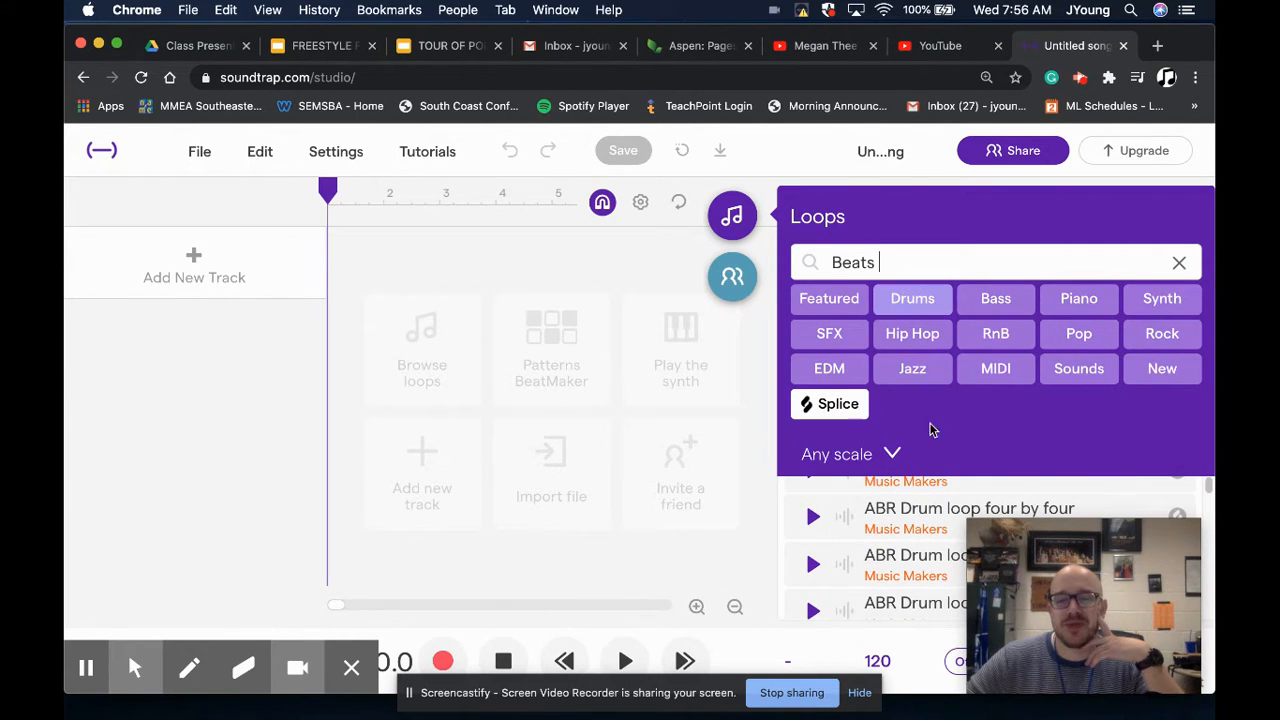
- Search loops for 'Drums', preview Anthem Beat 1 variants and add Anthem - Beat 1 (Full) as track one
type("Drums")
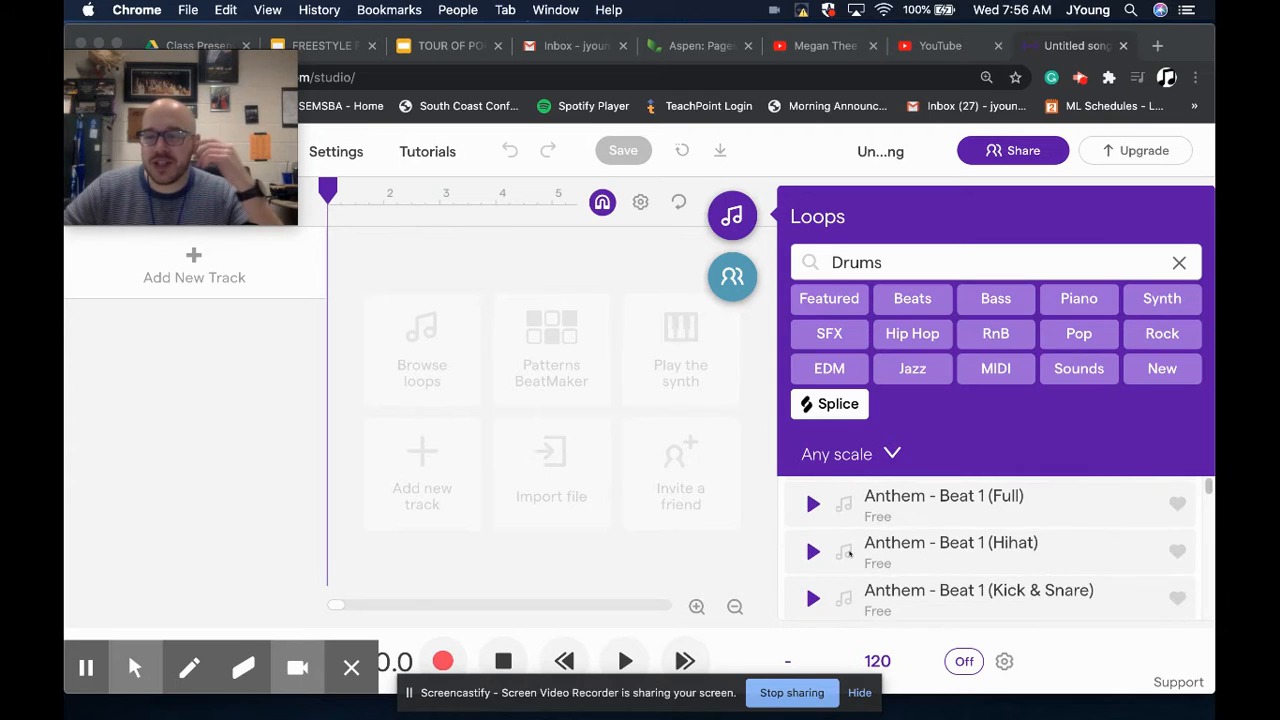
left_click(812, 552)
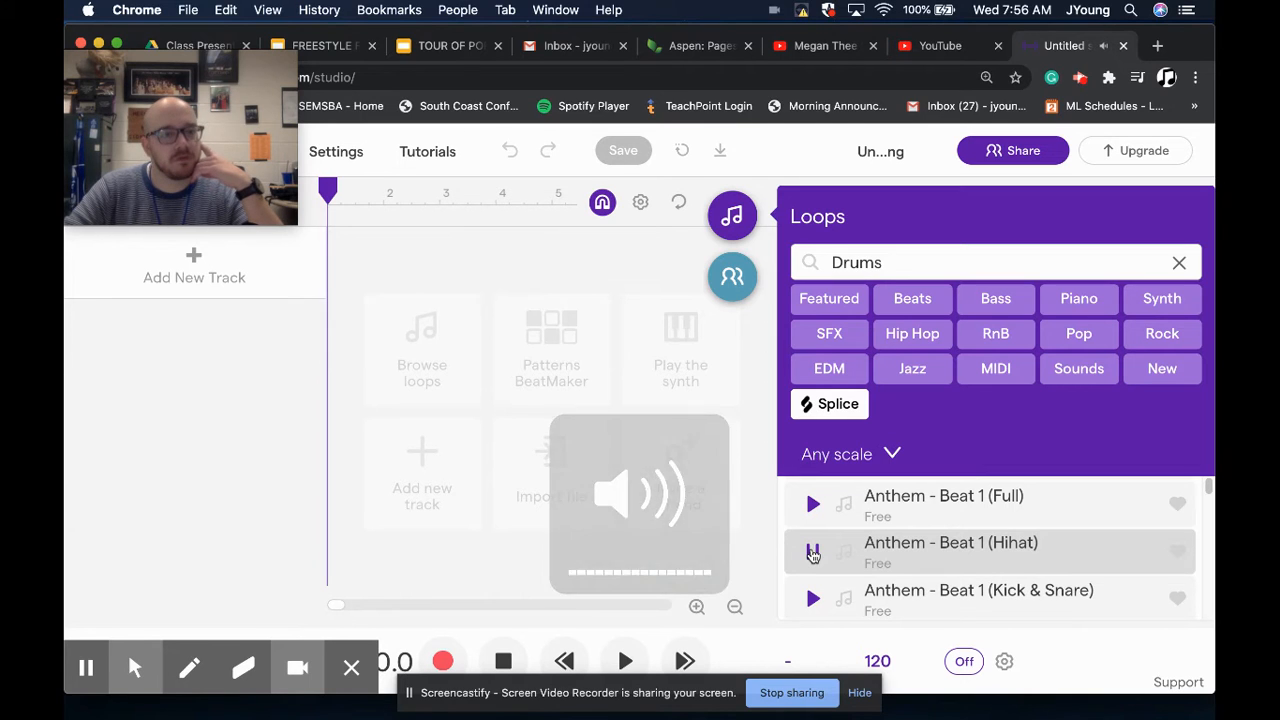
left_click(812, 552)
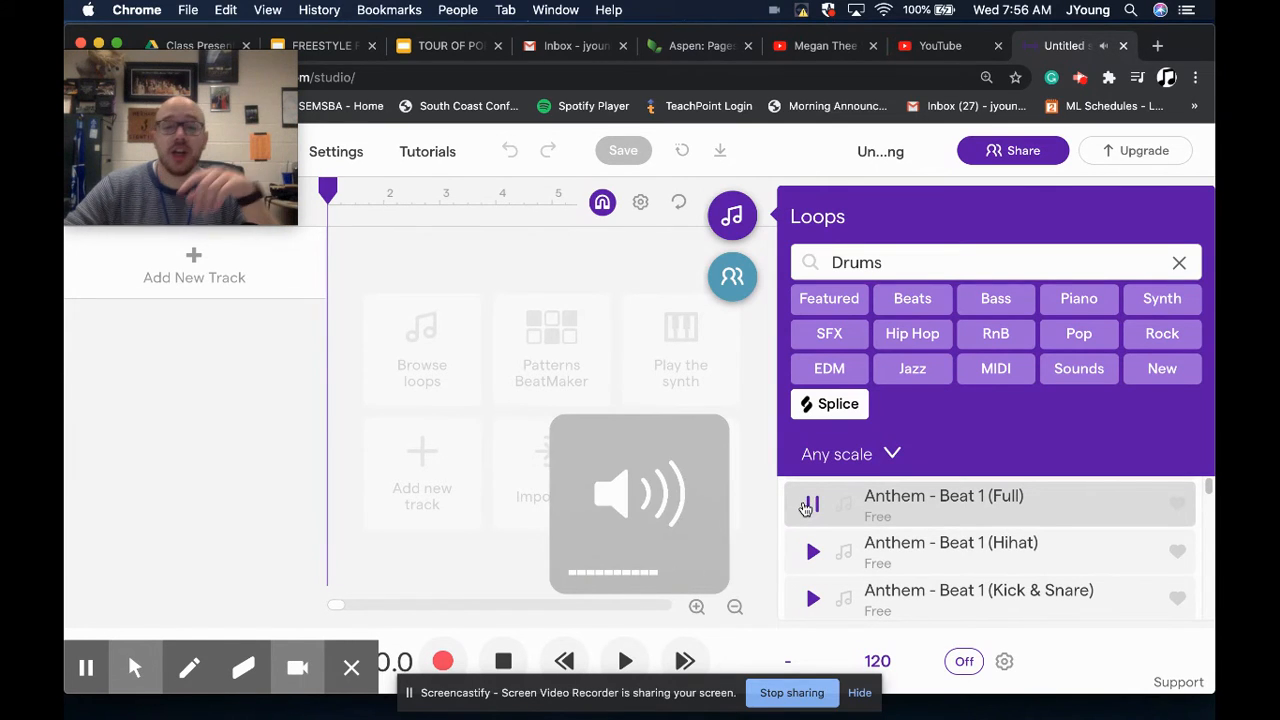
left_click(812, 504)
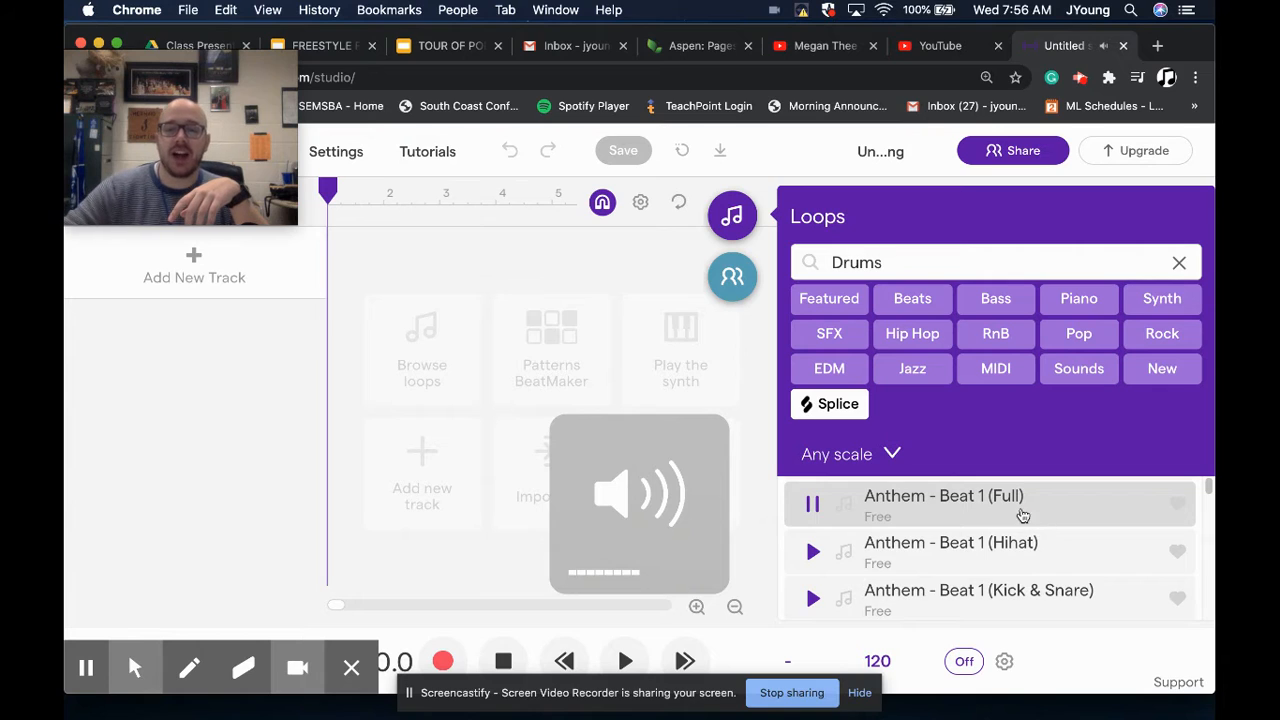
left_click(812, 504)
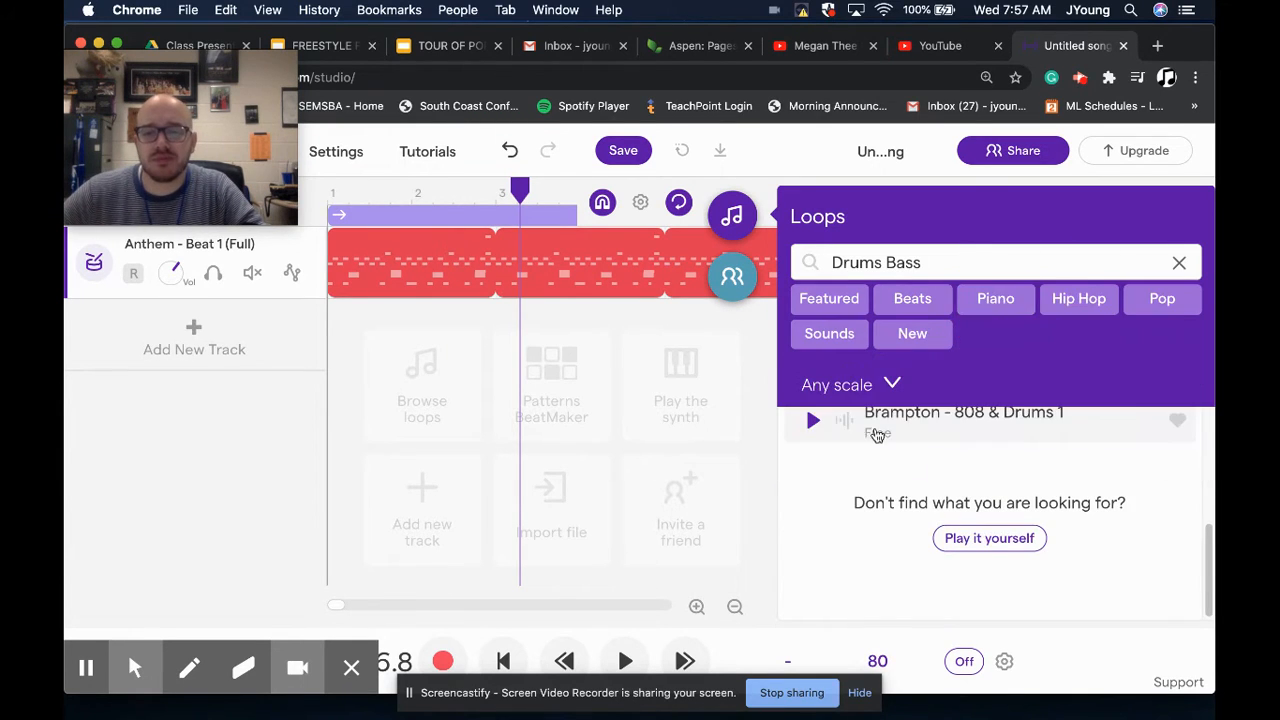
- Search 'Bass', preview results and add Bass - Waking Up [Am] as a second track from bar 3
left_click(1180, 262)
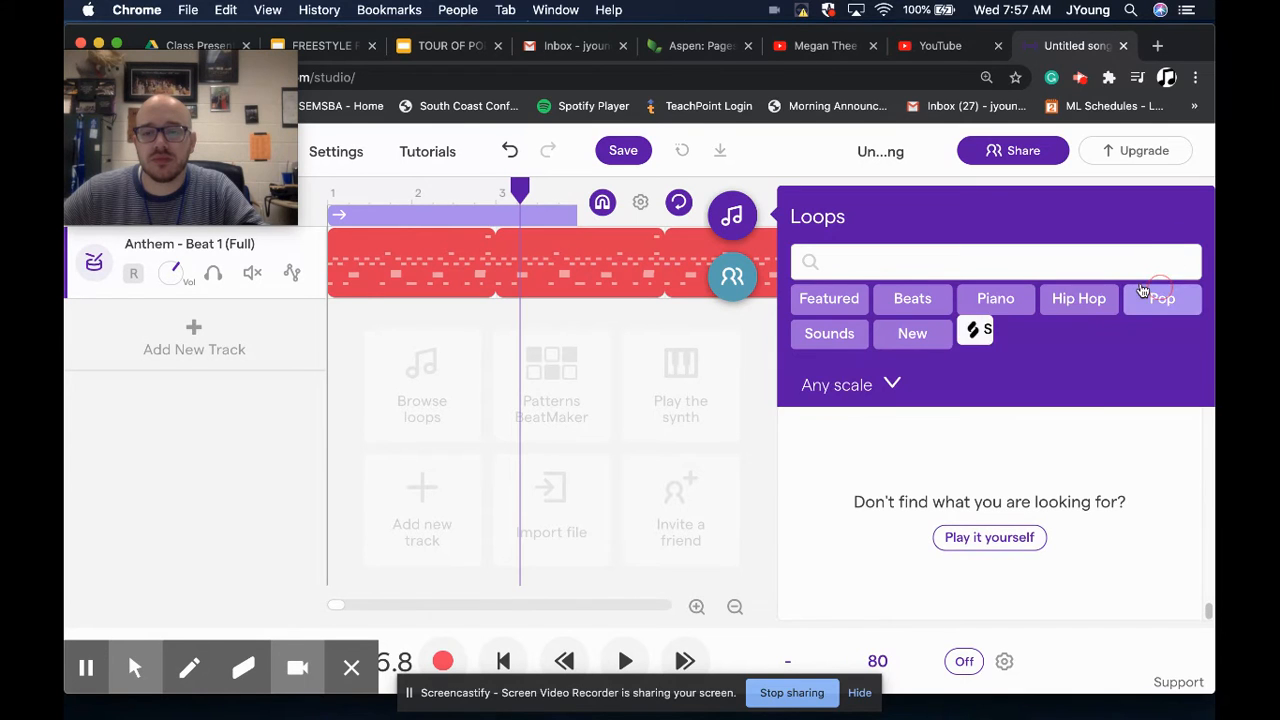
type("Bass")
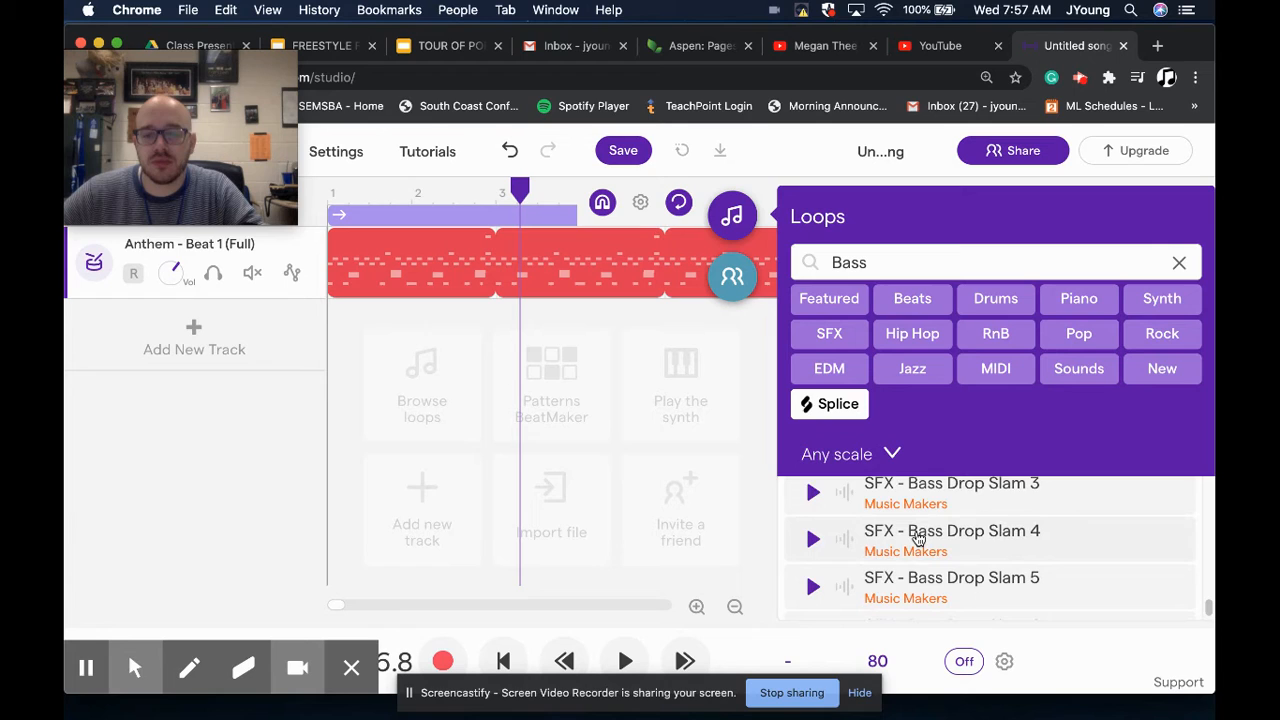
scroll("down", 3)
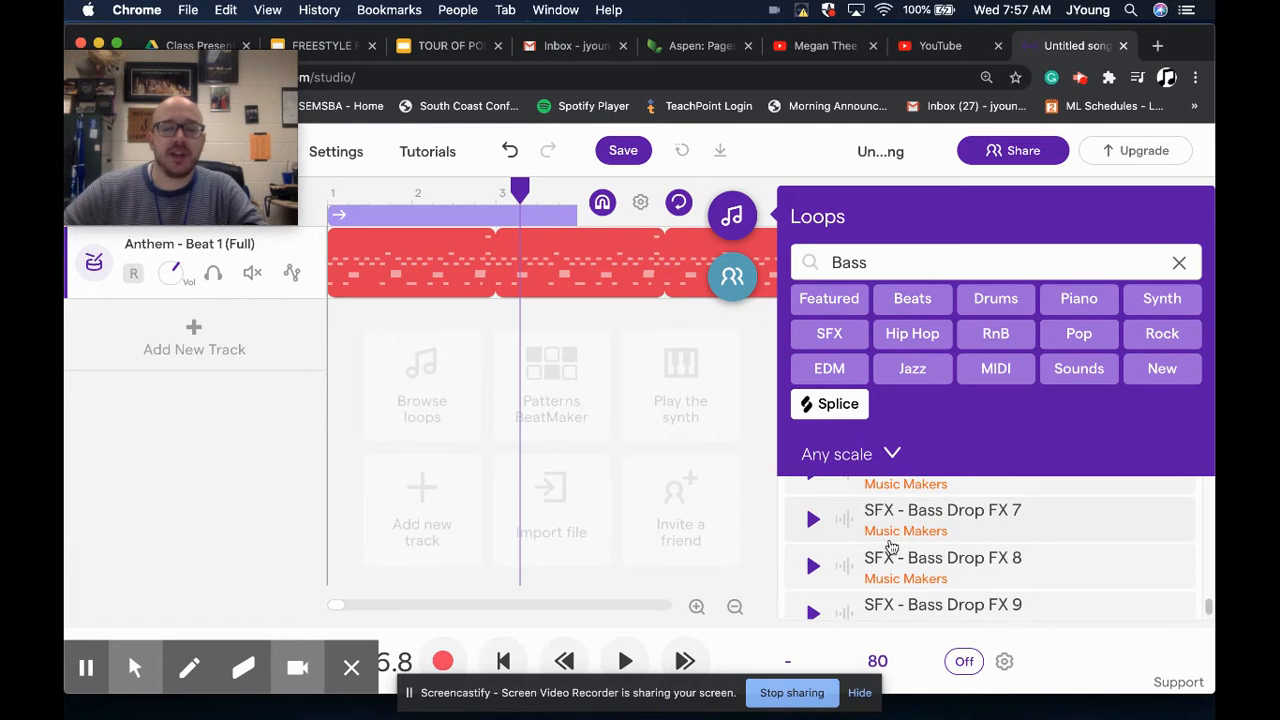
mouse_move(936, 544)
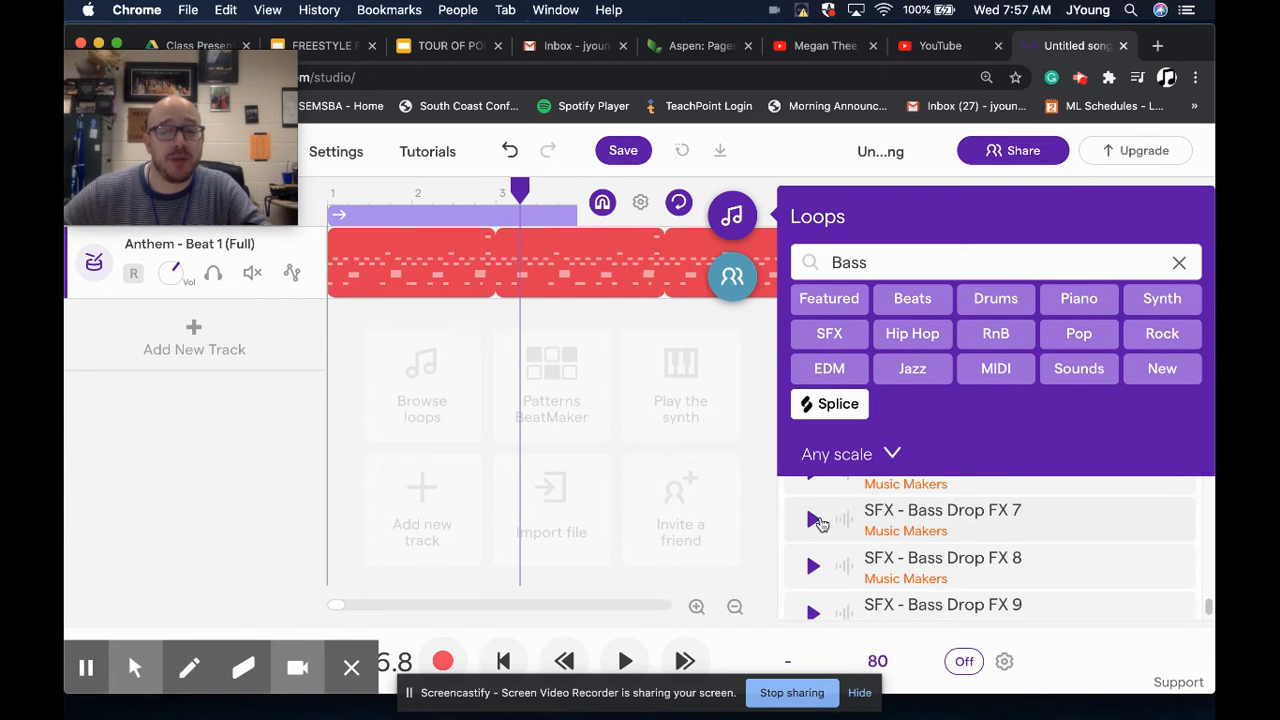
left_click(812, 520)
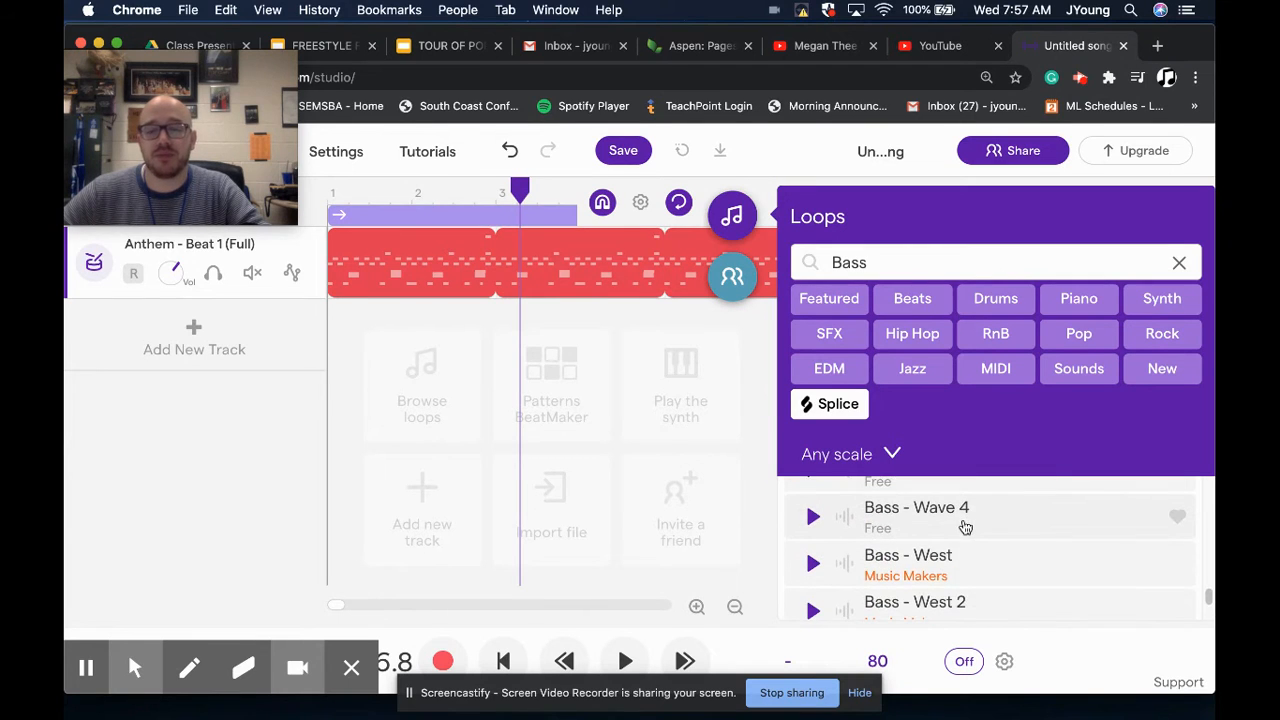
left_click(812, 516)
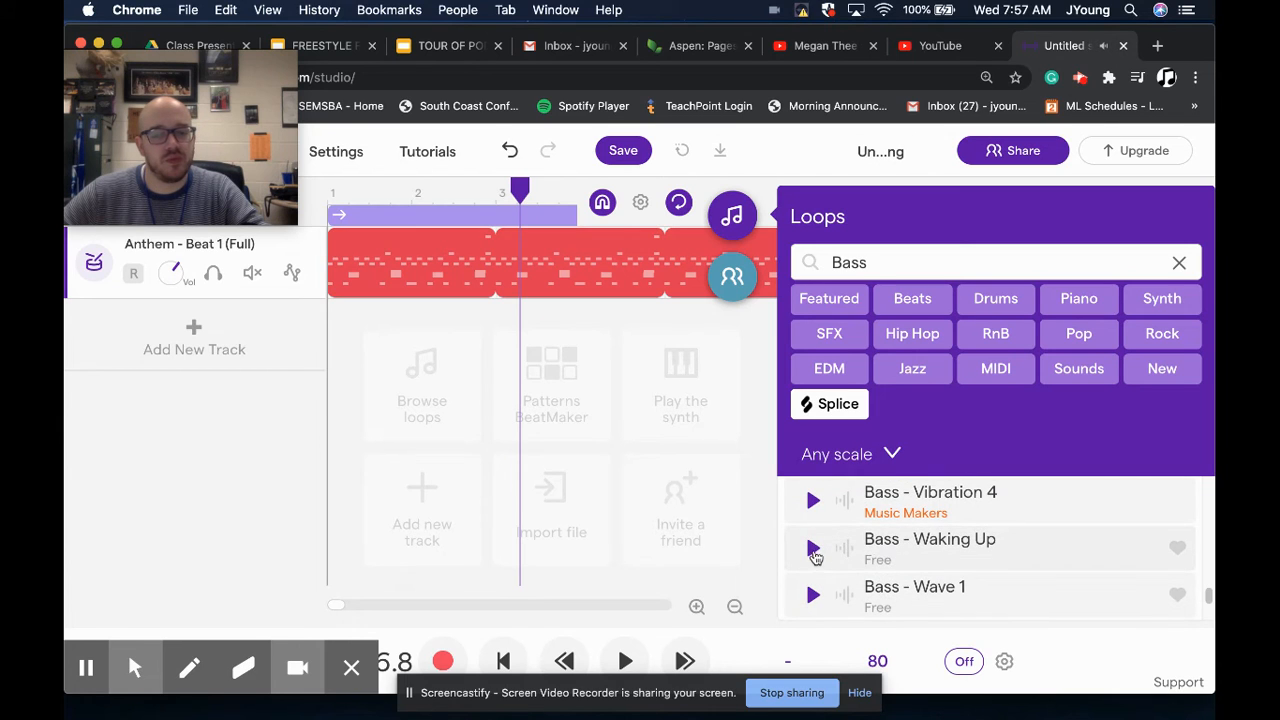
left_click(812, 548)
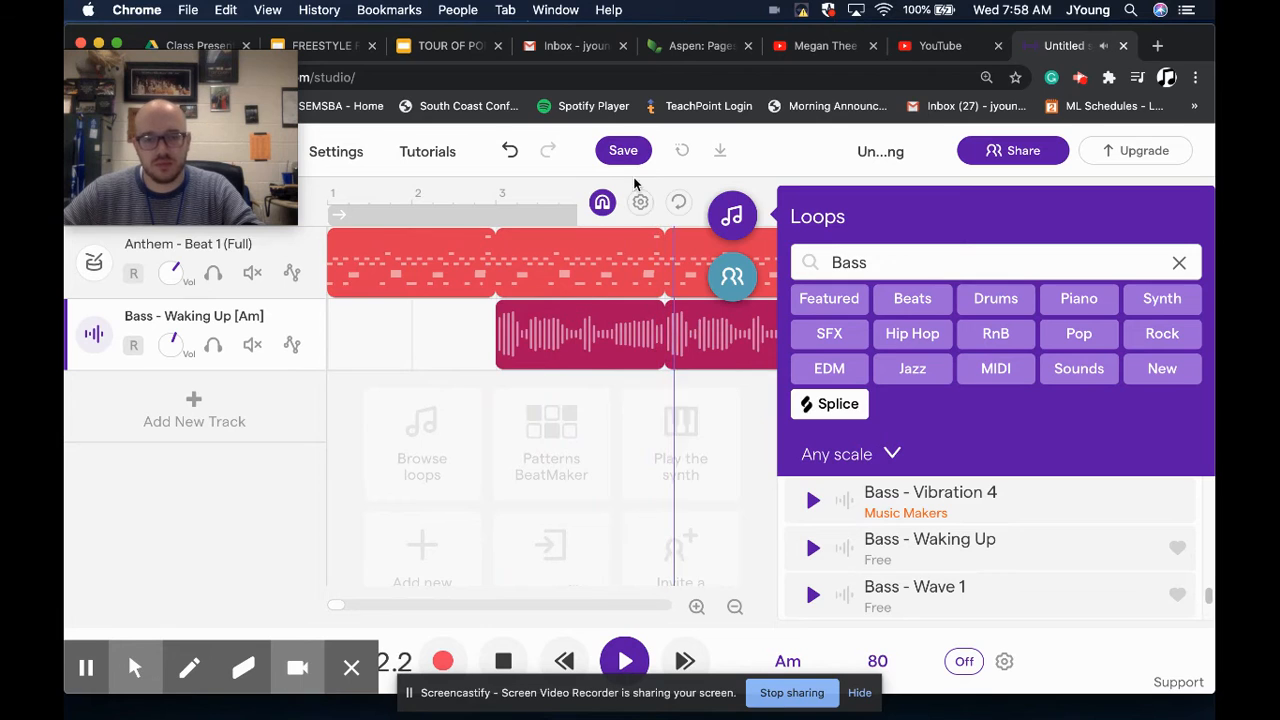
- Stop playback and filter the loop search to 'Bass Synth'
left_click(504, 660)
type(" Synth")
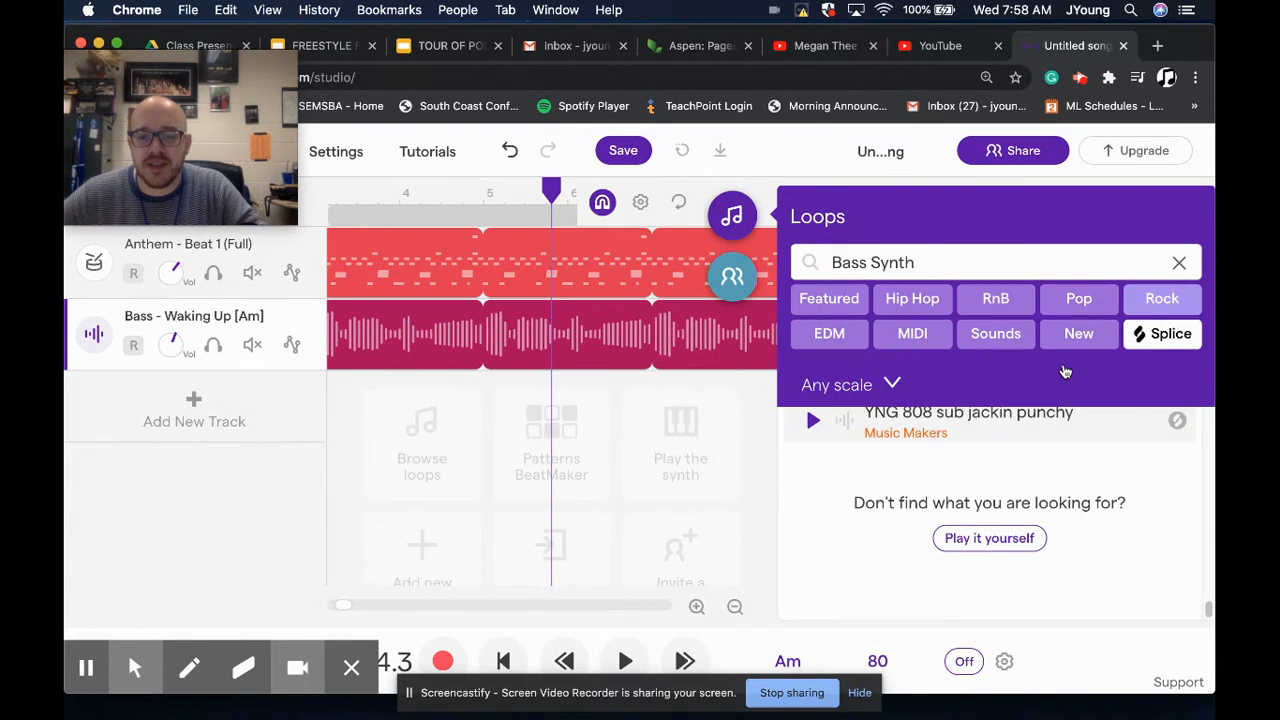
- Search 'Synth' loops and preview the Corazón - SFX Chord result
left_click(1180, 262)
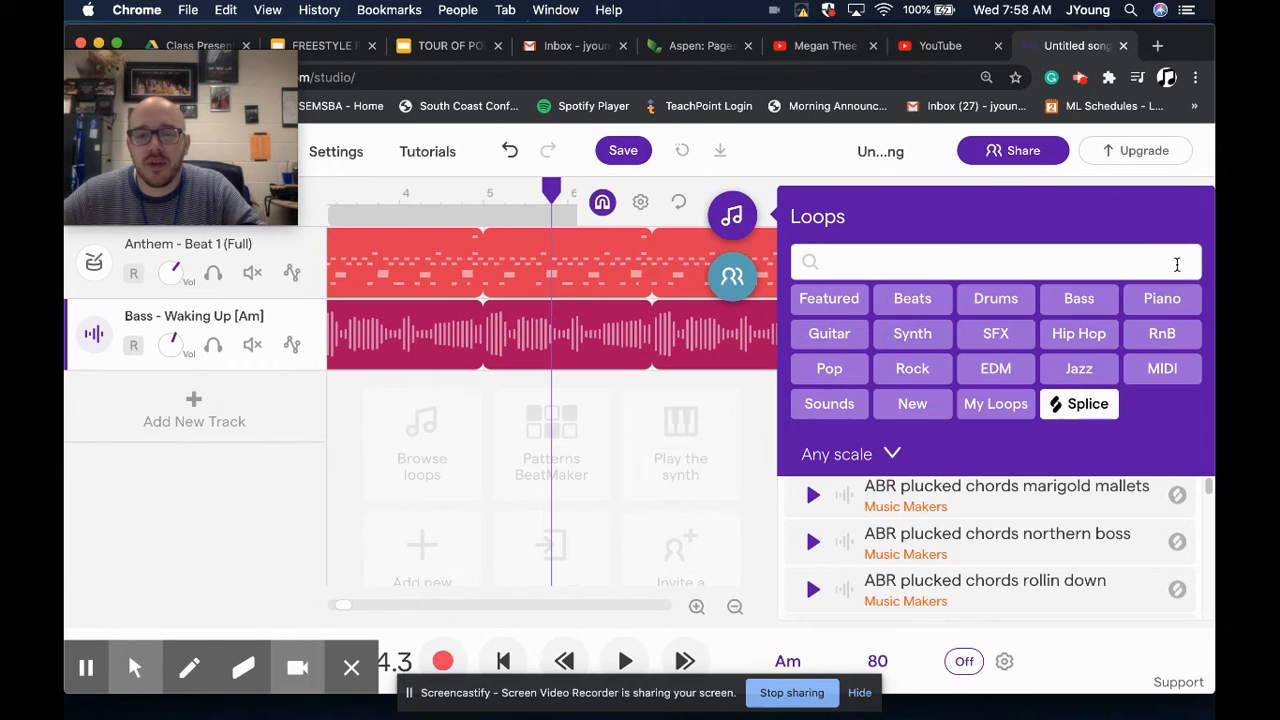
mouse_move(904, 436)
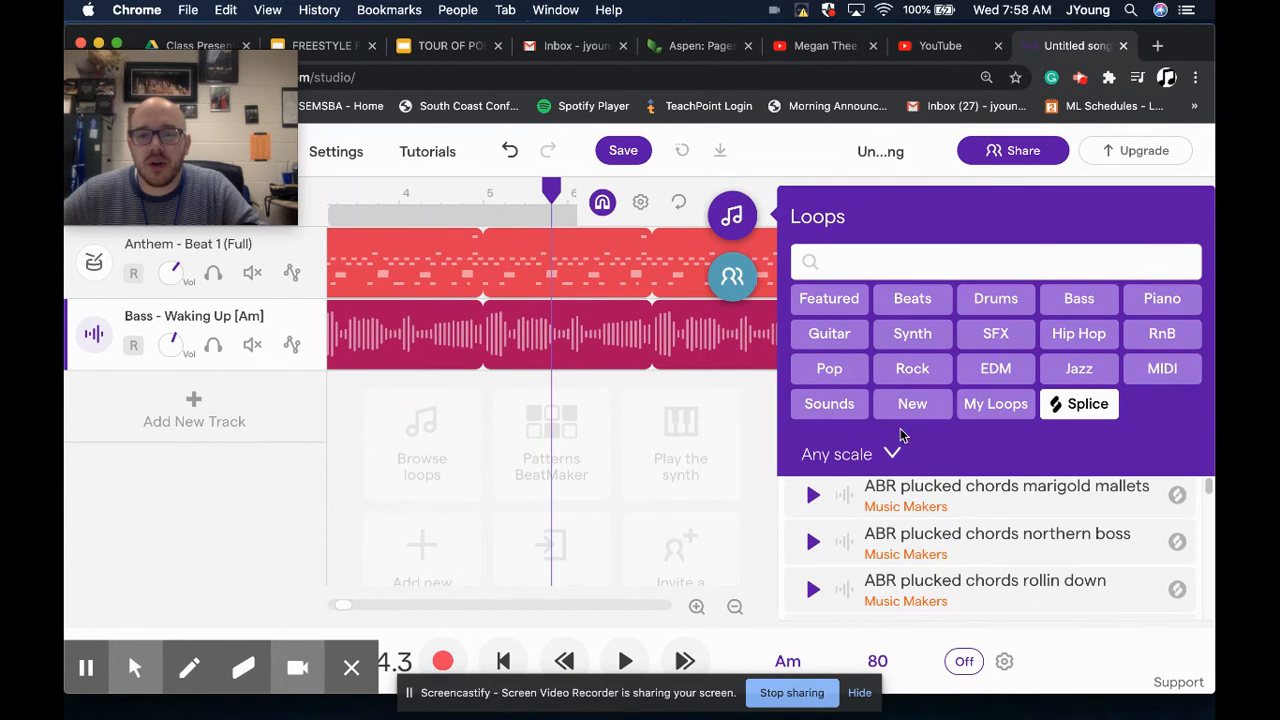
type("Synth")
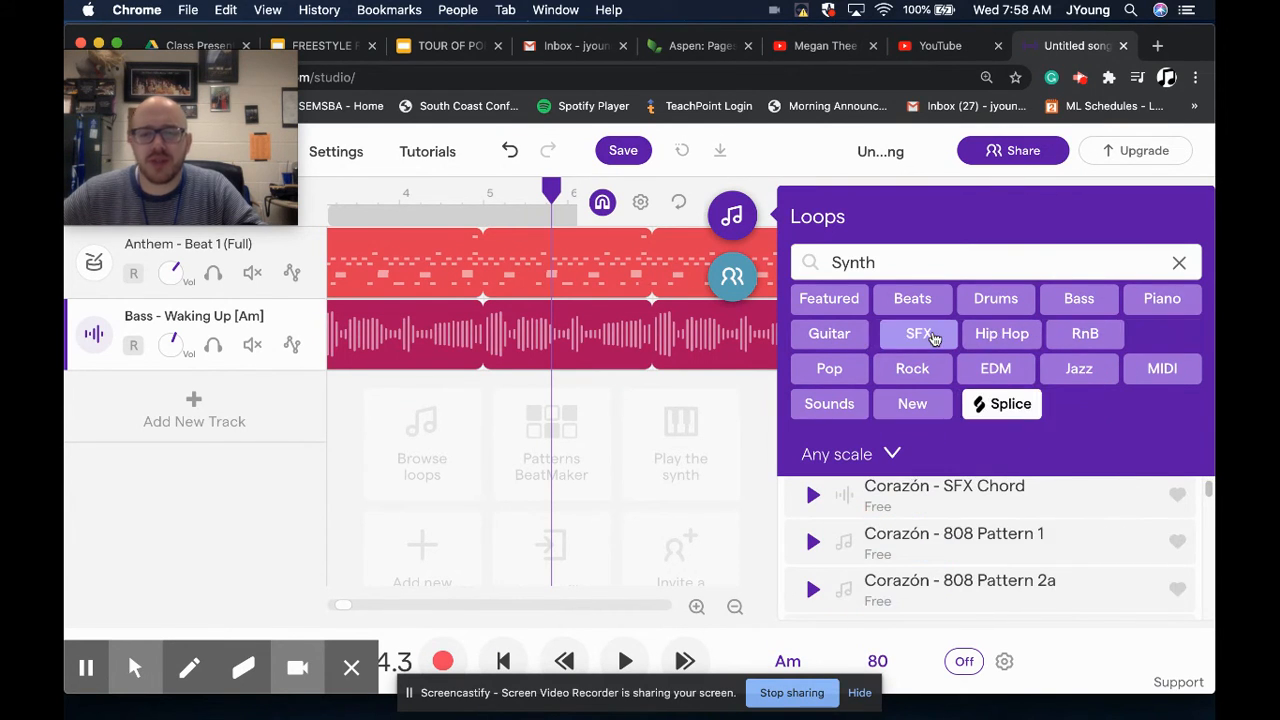
left_click(912, 332)
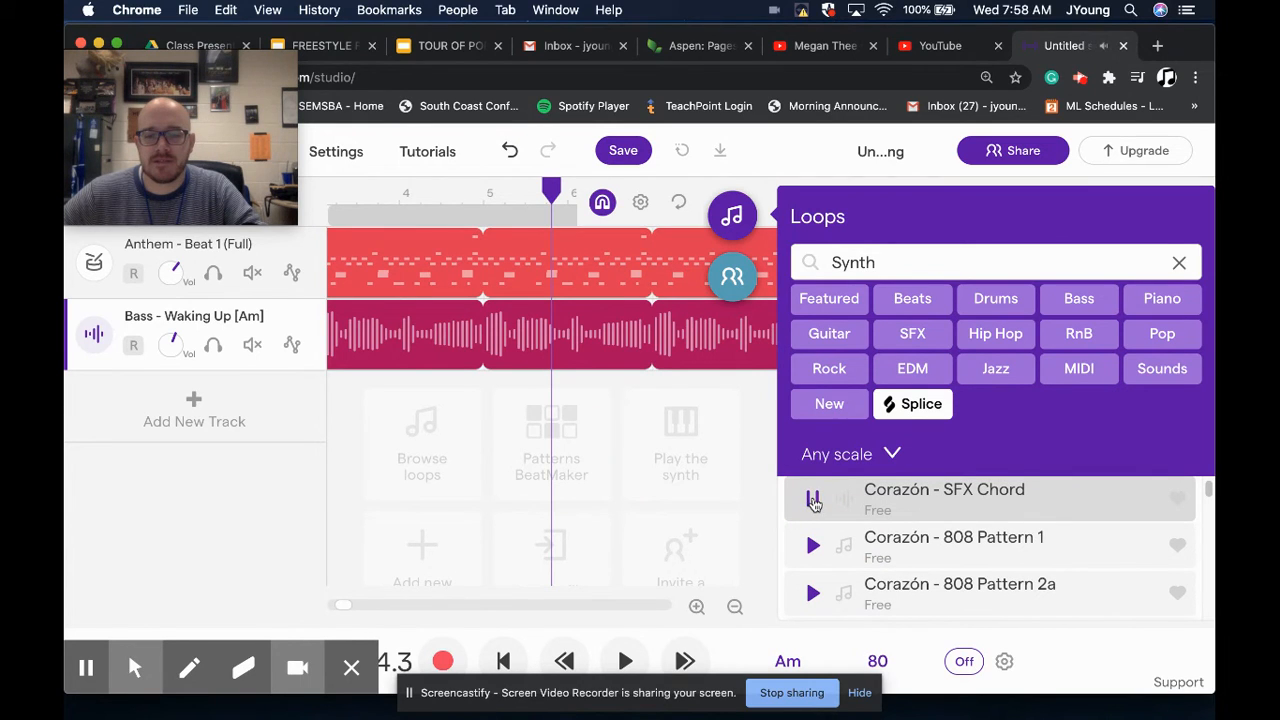
scroll("down", 3)
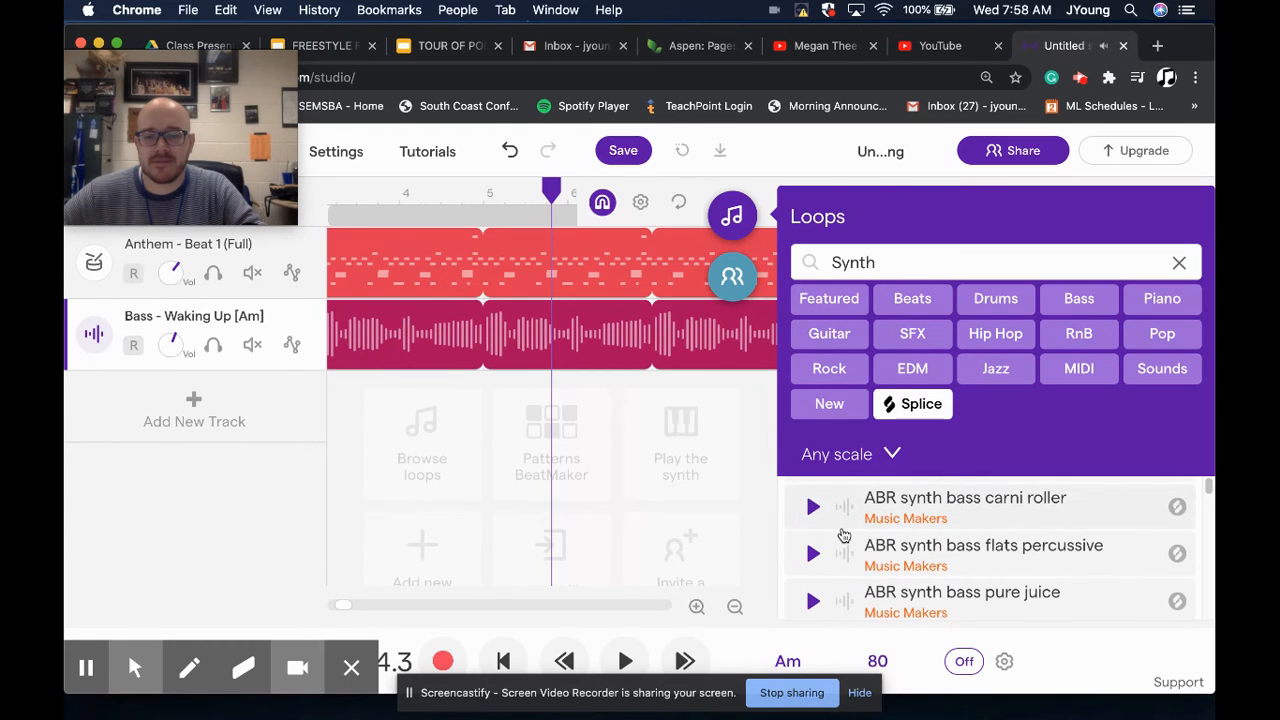
left_click(1162, 298)
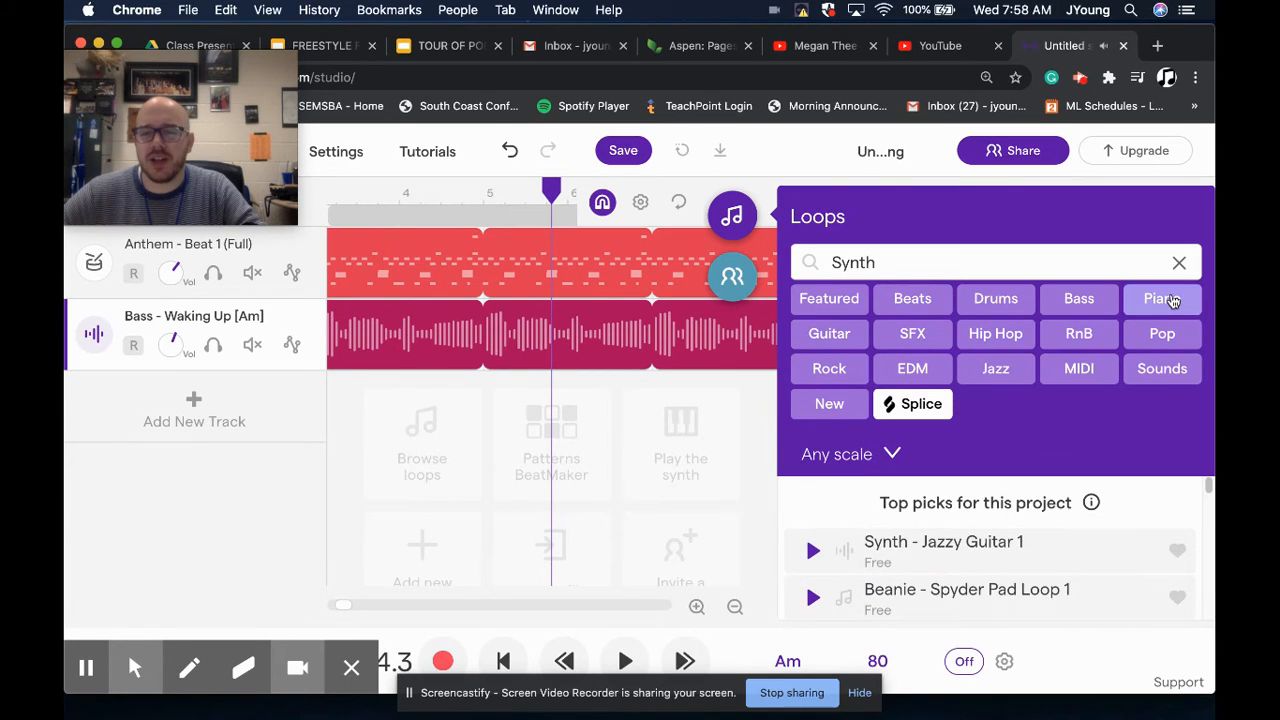
- Search 'Piano' and add a Brampton - Vinyl Piano loop as a third track entering after the bass
left_click(1180, 262)
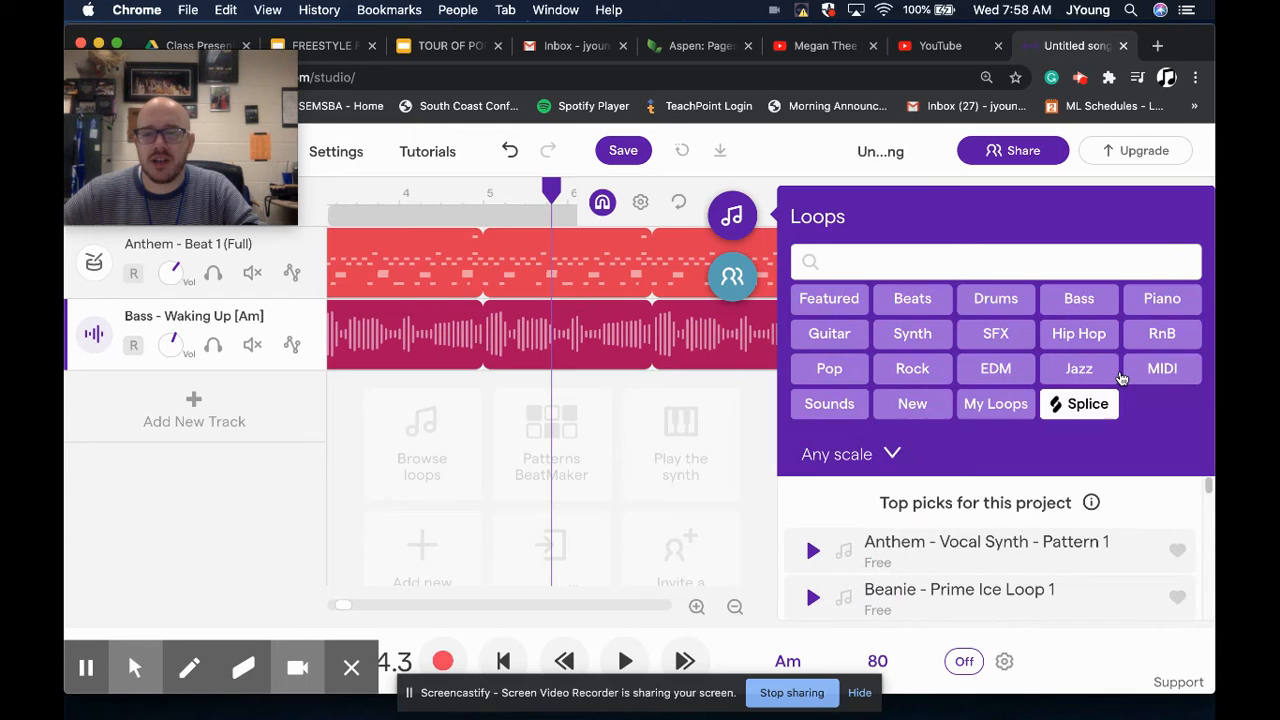
type("Piano")
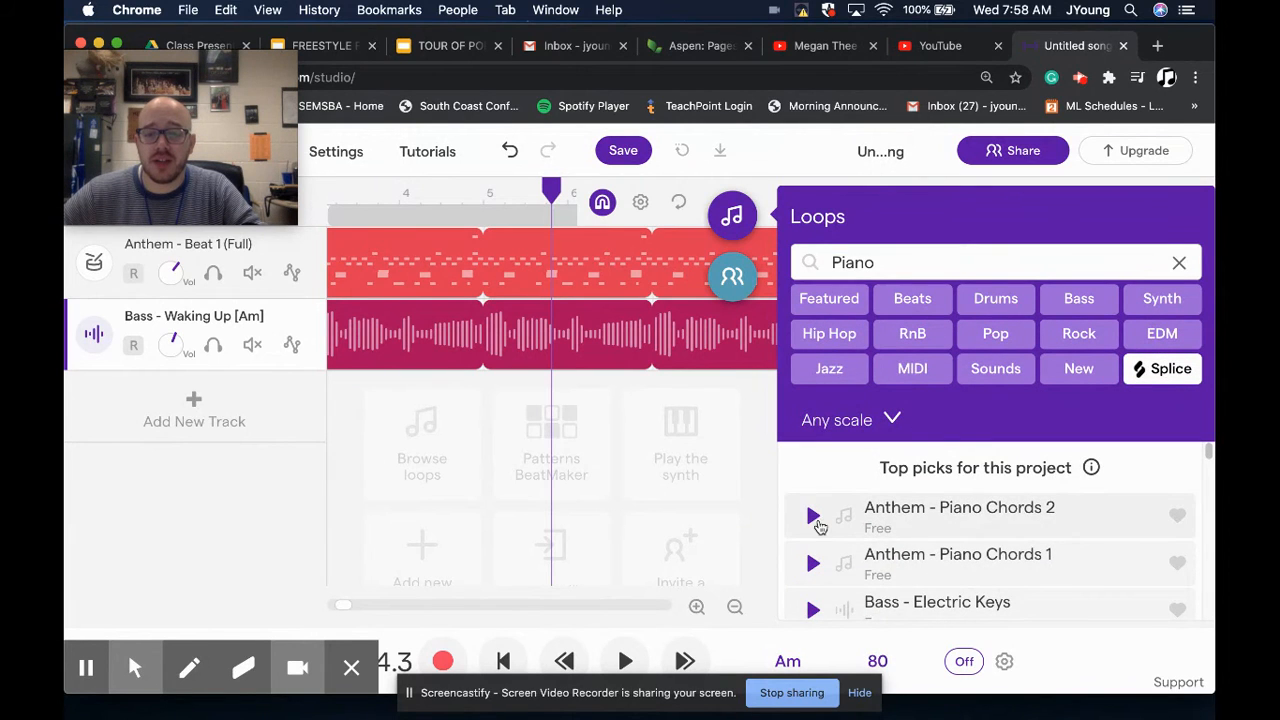
left_click(812, 516)
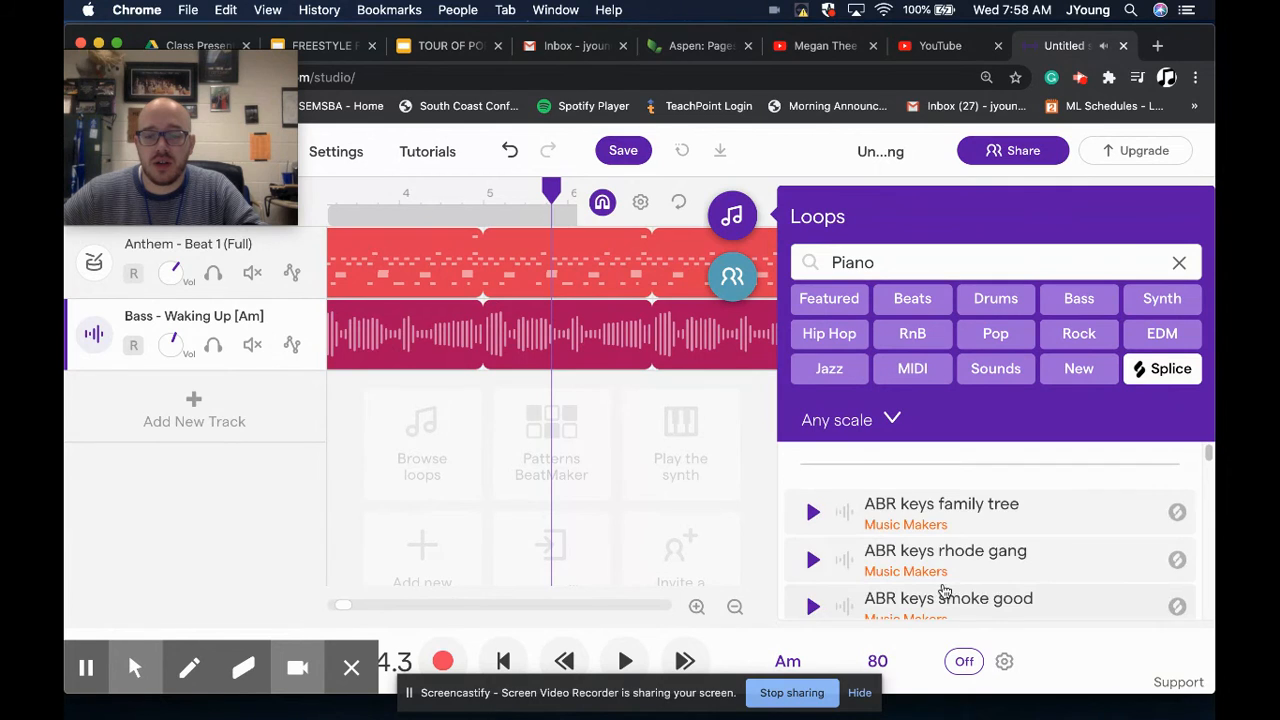
scroll("down", 3)
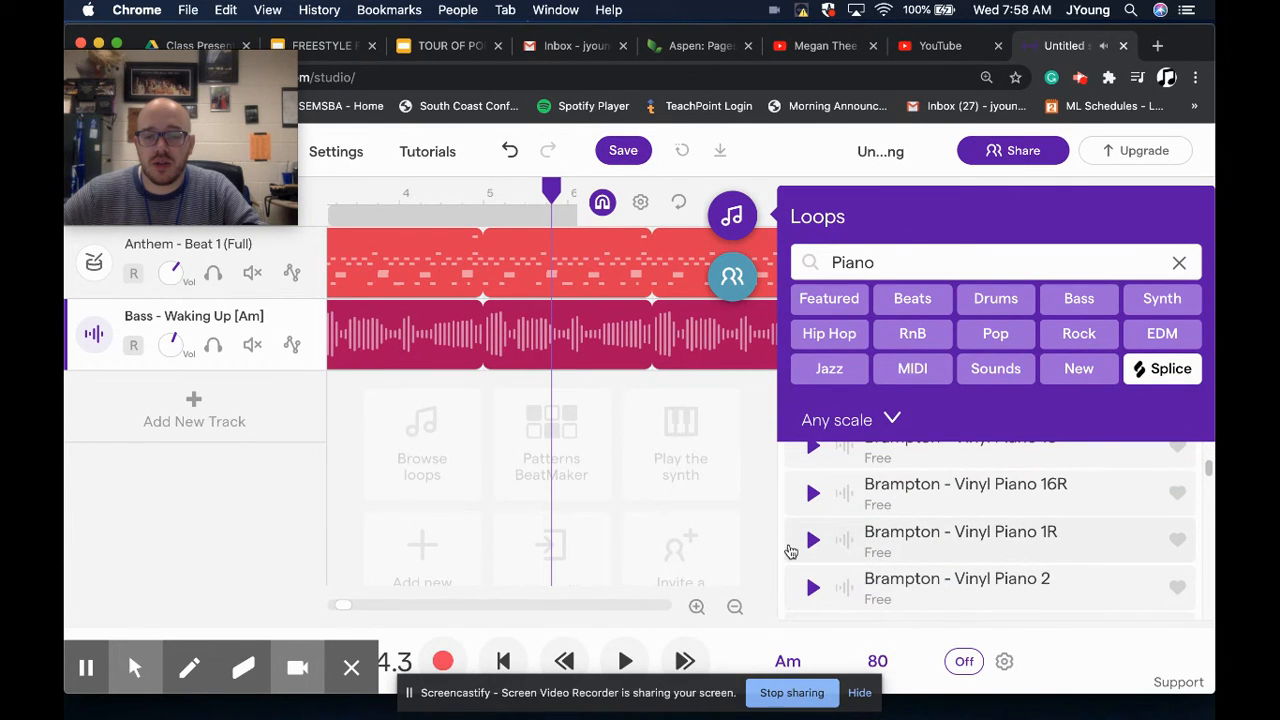
left_click(812, 540)
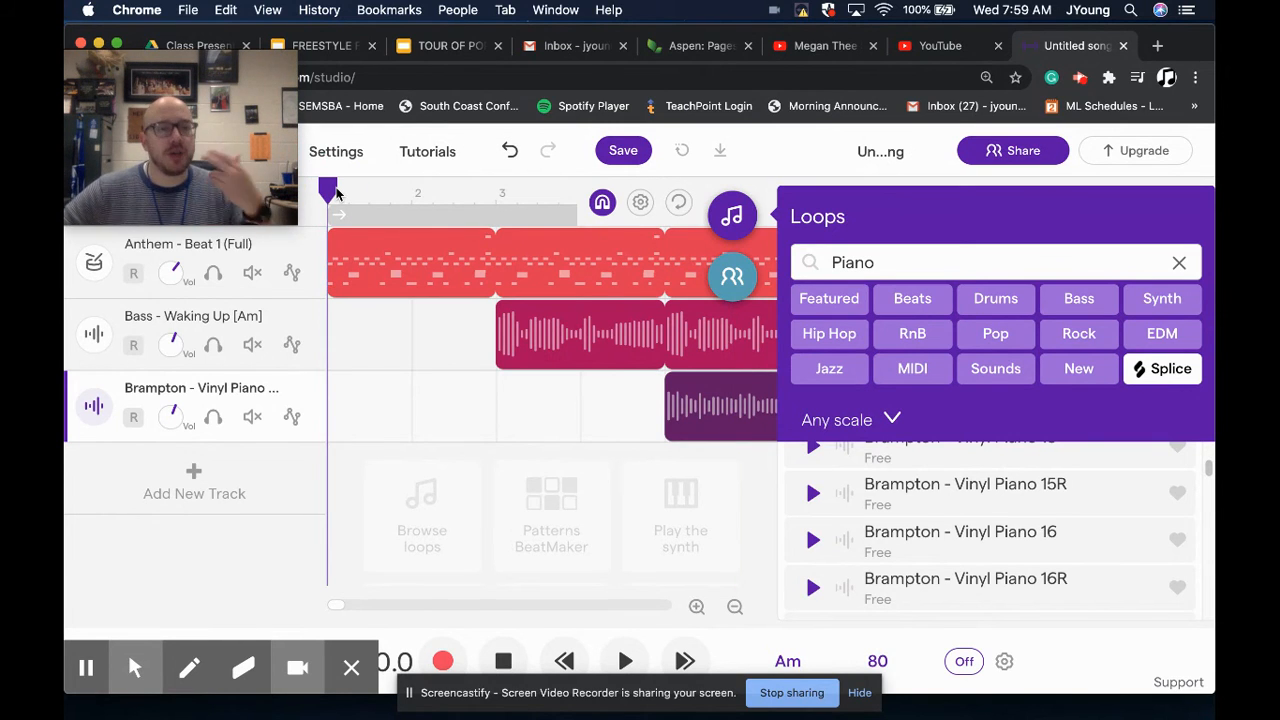
left_click(624, 660)
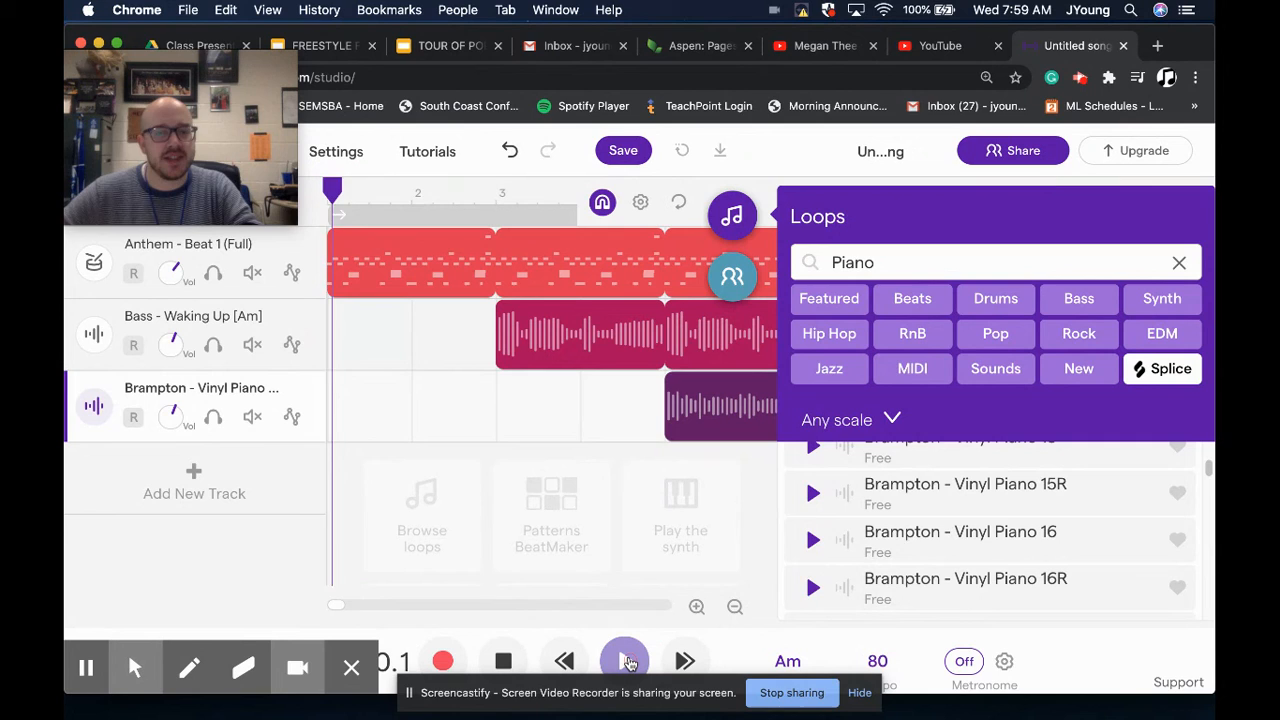
left_click(624, 660)
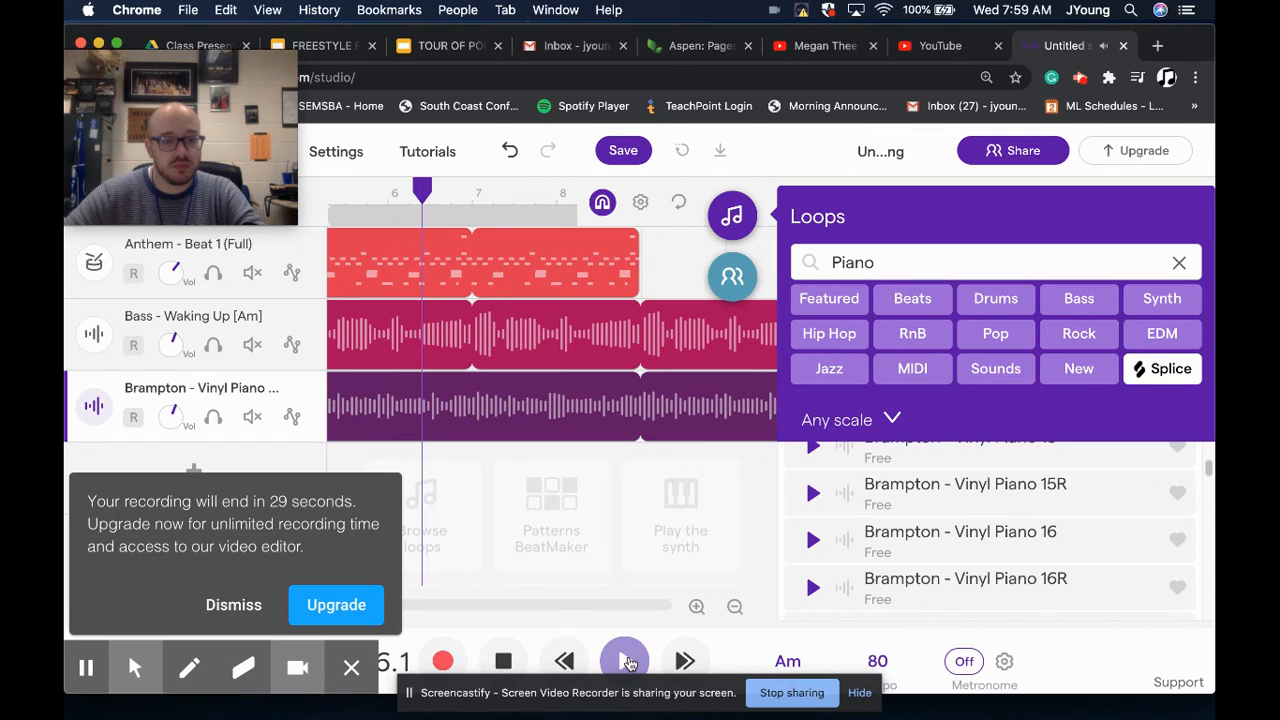
left_click(624, 660)
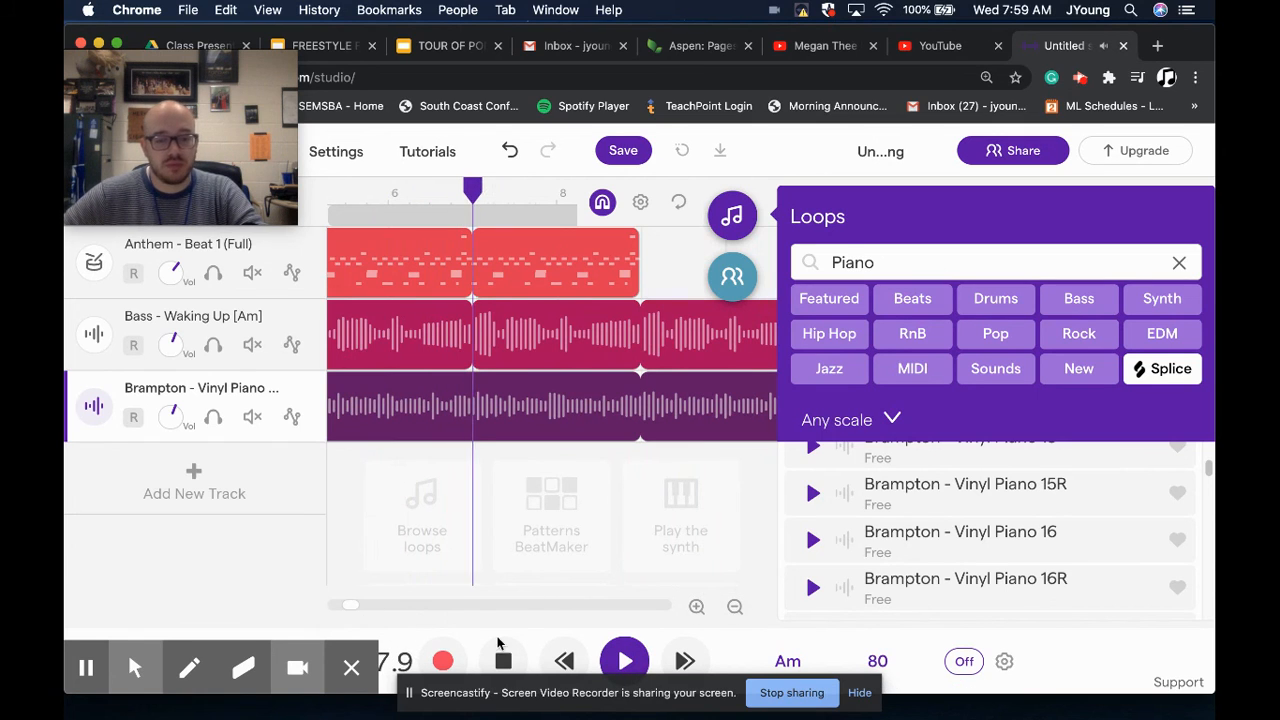